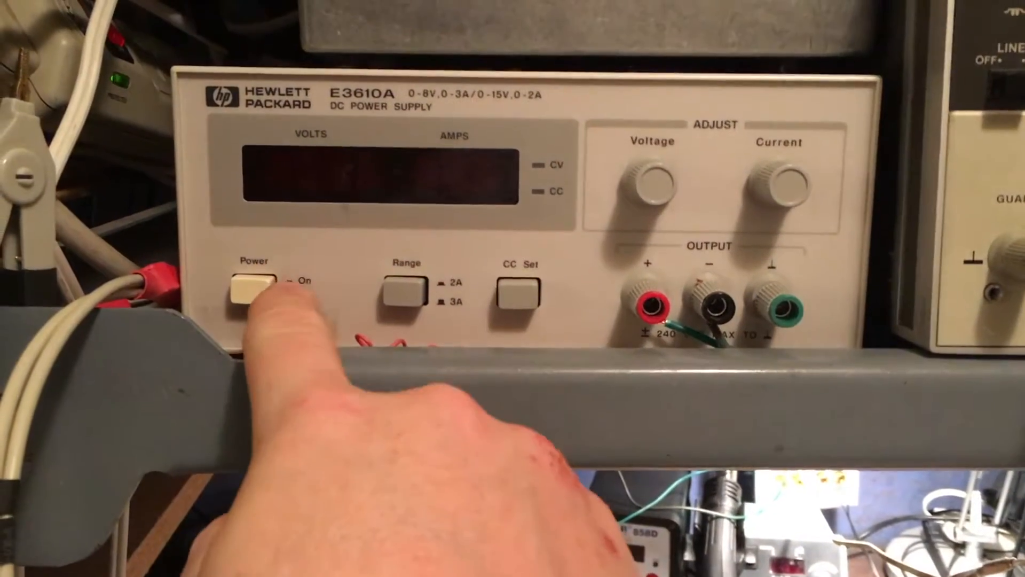
Switch the HP E3610A on so it reads 5.00 V, 0.00 A in constant-voltage mode
click(252, 290)
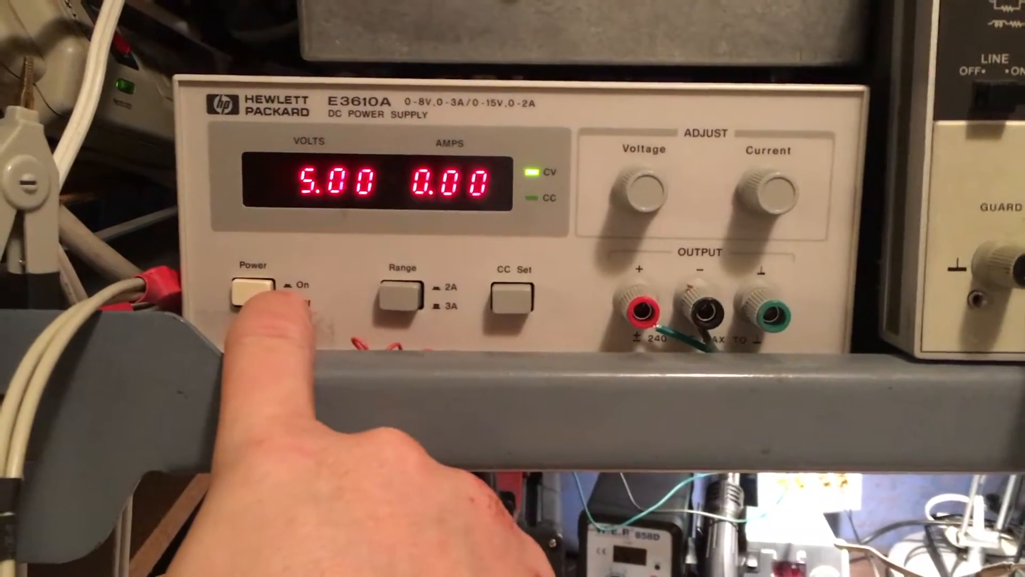